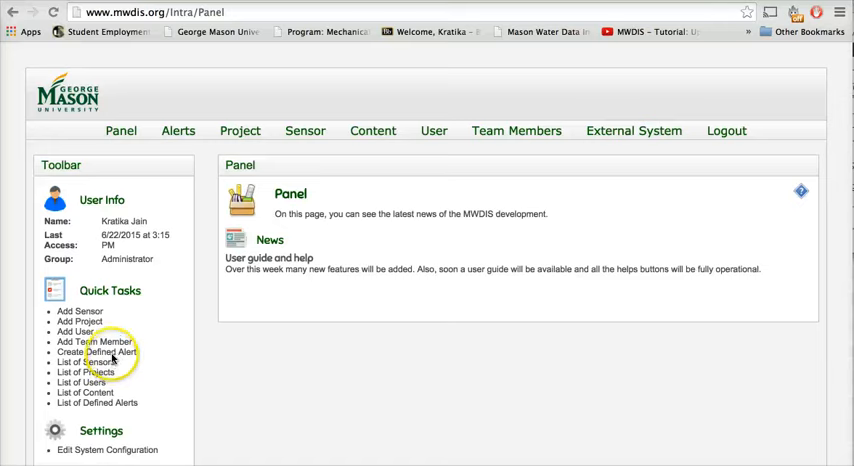
# - Fill a new defined alert: name 'Alert', 5 messages per day, description 'Test Alert', message 'Alert'
pyautogui.click(97, 352)
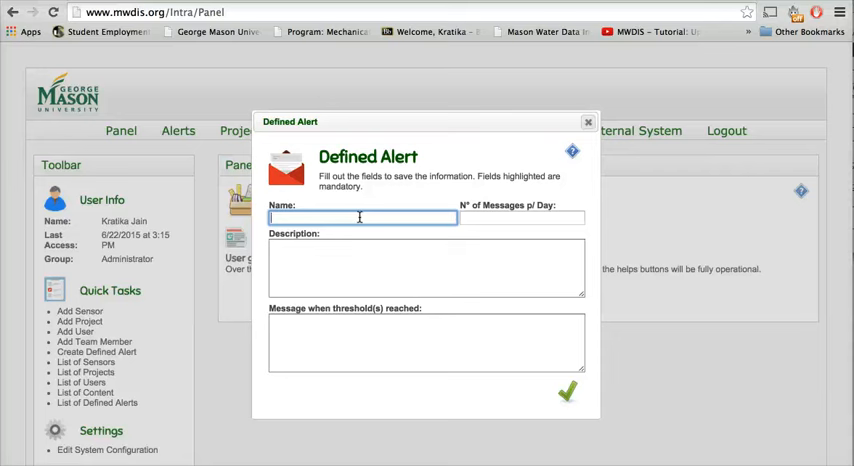
pyautogui.write('Alert')
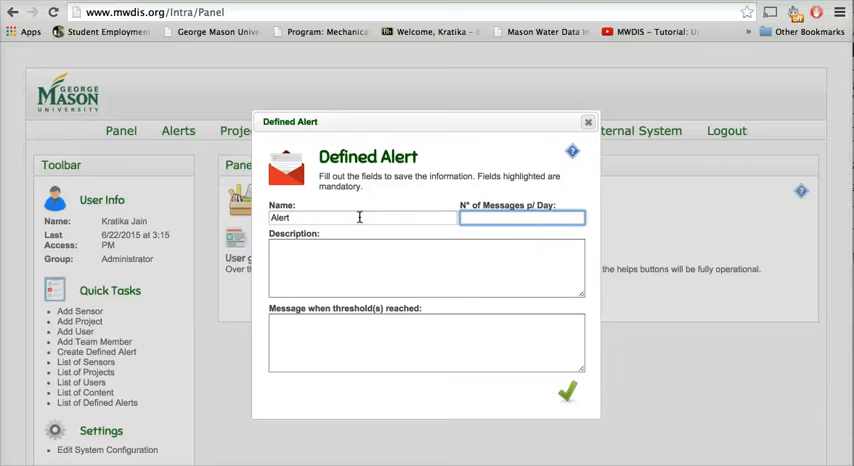
pyautogui.write('5')
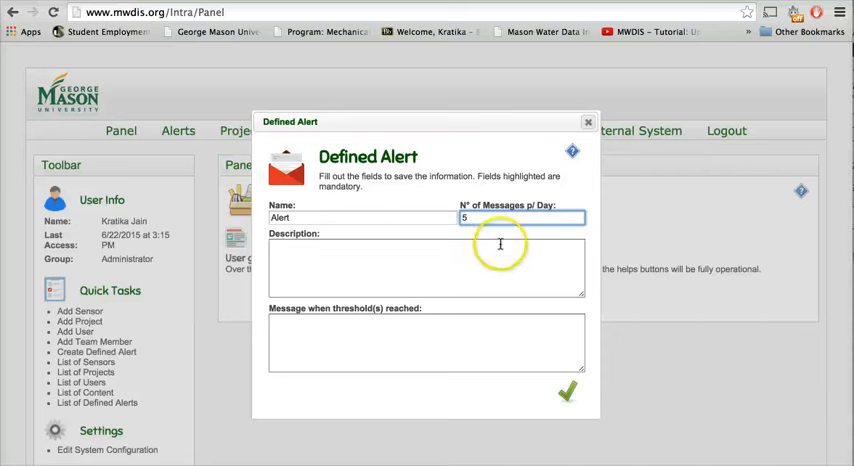
pyautogui.click(426, 267)
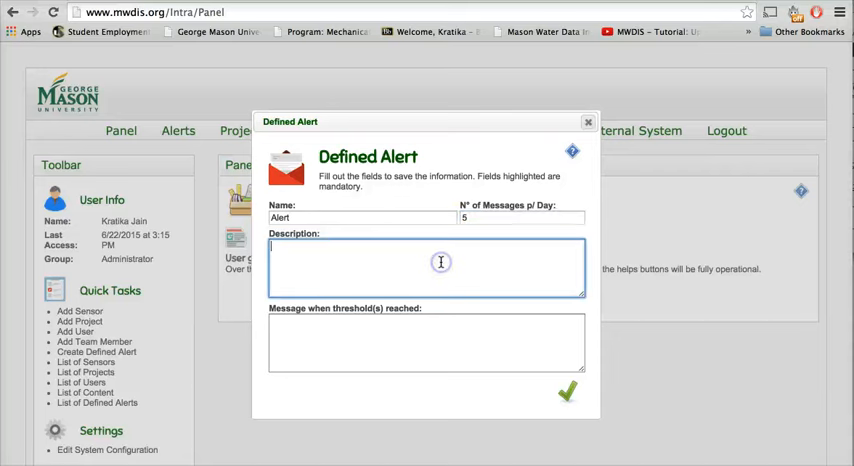
pyautogui.moveTo(440, 262)
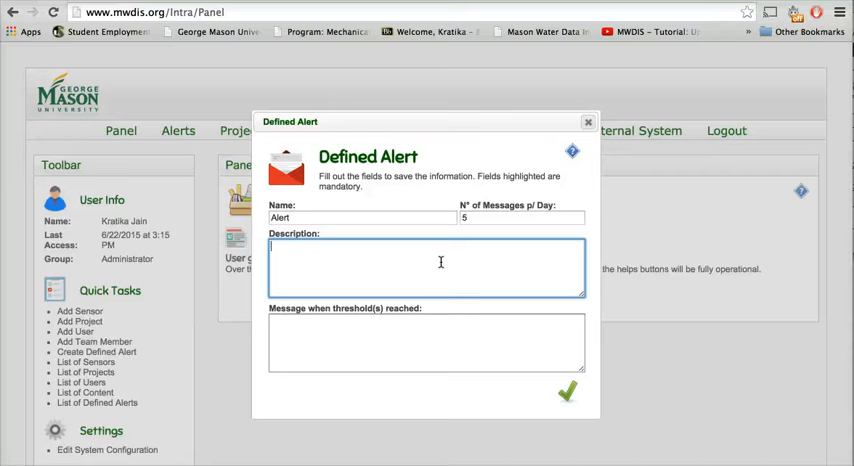
pyautogui.write('Test Ale')
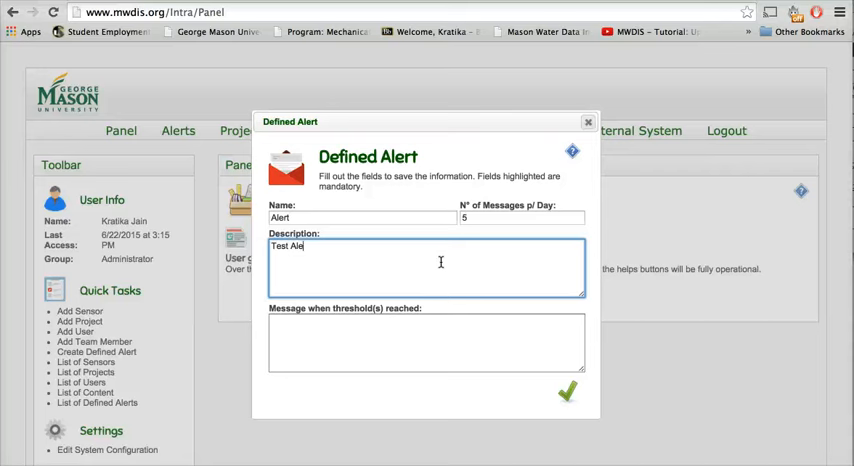
pyautogui.write('A')
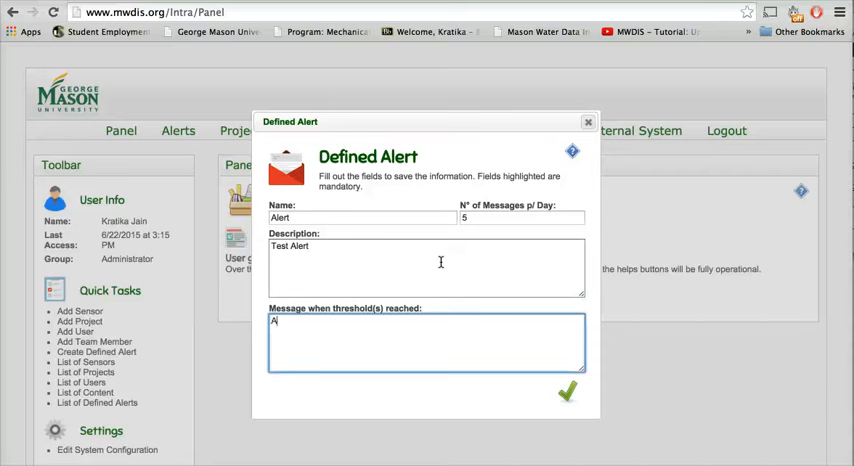
pyautogui.write('lert')
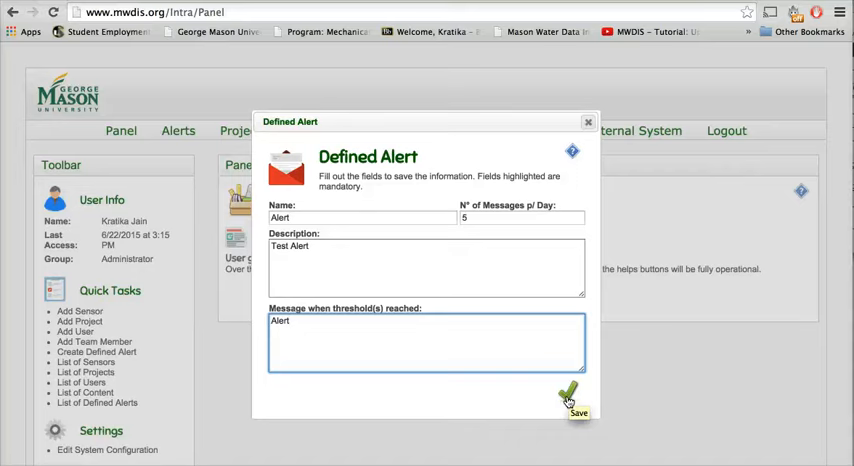
# - Save the new defined alert and return to the list of defined alerts showing 'Alert'
pyautogui.click(568, 397)
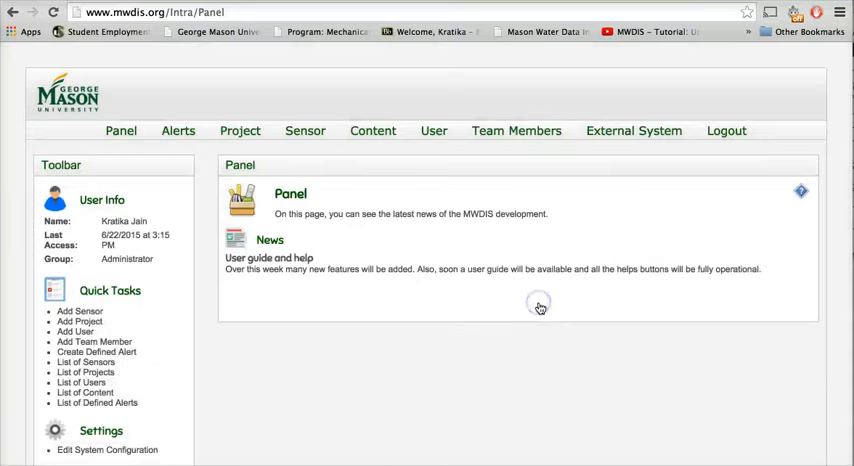
pyautogui.moveTo(178, 131)
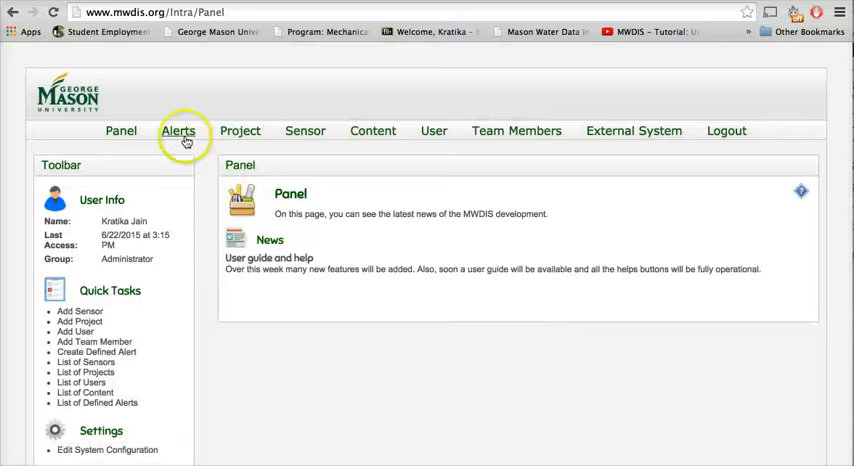
pyautogui.click(178, 130)
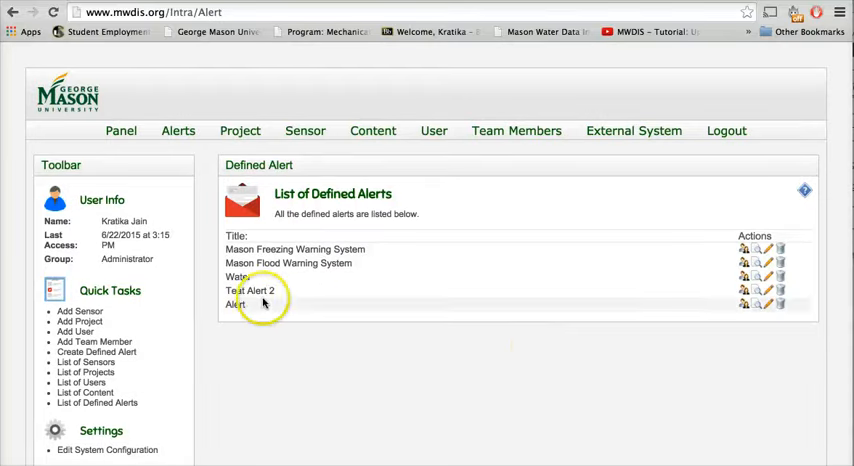
pyautogui.moveTo(760, 324)
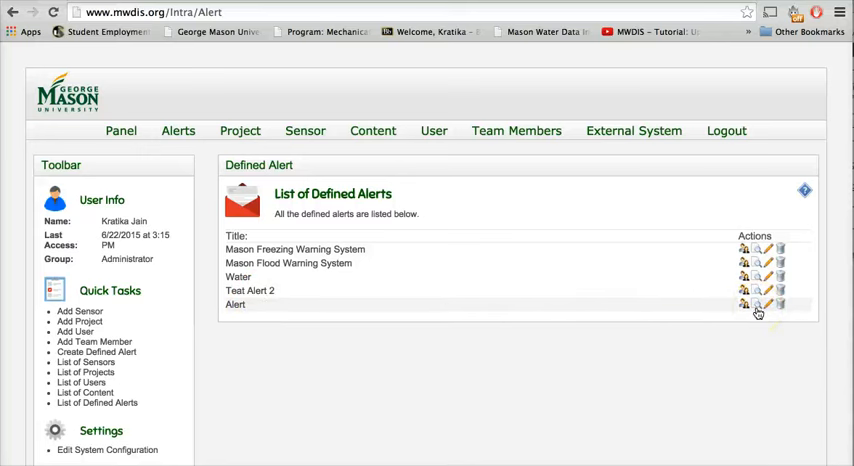
pyautogui.moveTo(758, 305)
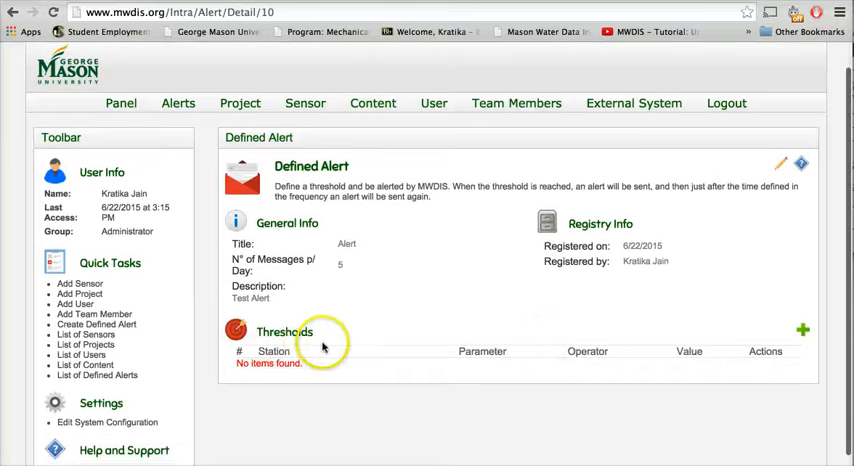
pyautogui.moveTo(319, 343)
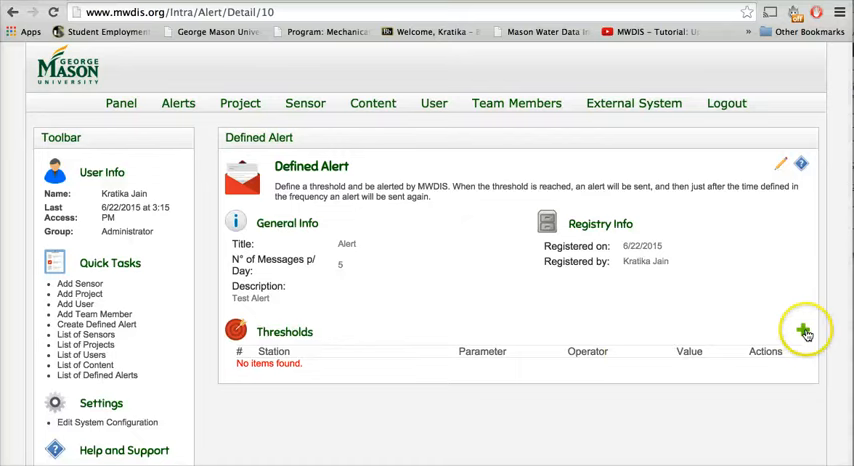
# - Add a threshold to Alert: Real Time Weather Station temperature less than 20, and save it
pyautogui.click(803, 330)
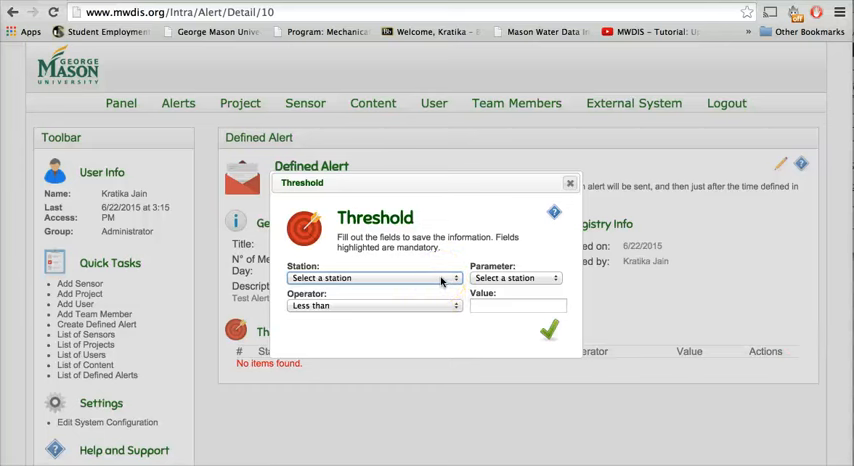
pyautogui.click(375, 277)
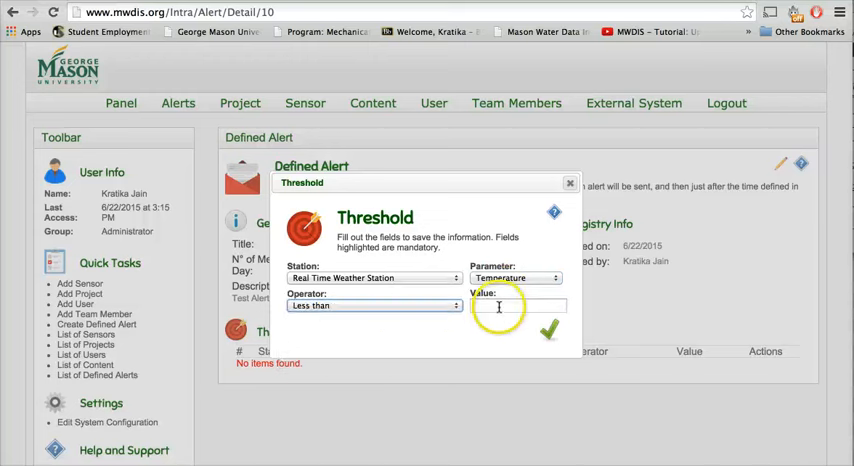
pyautogui.write('20')
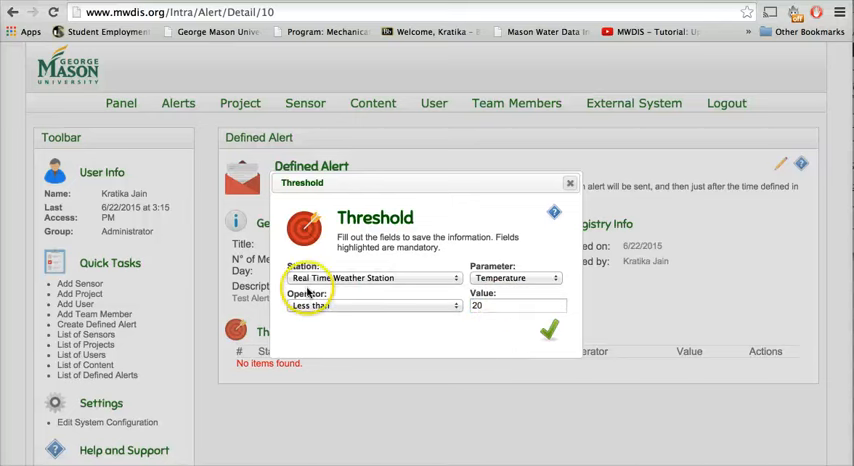
pyautogui.moveTo(424, 332)
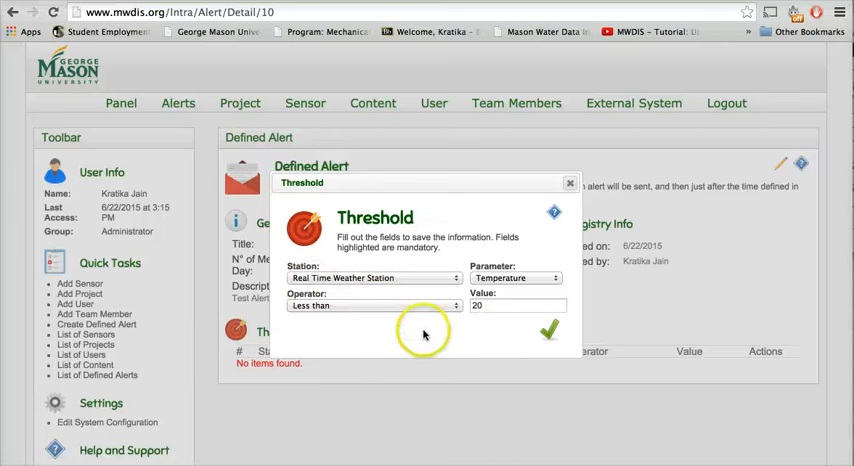
pyautogui.moveTo(492, 337)
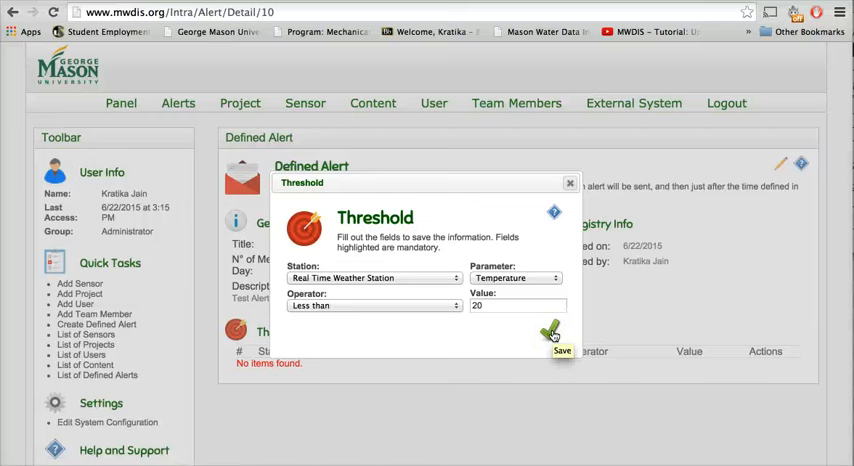
pyautogui.moveTo(510, 348)
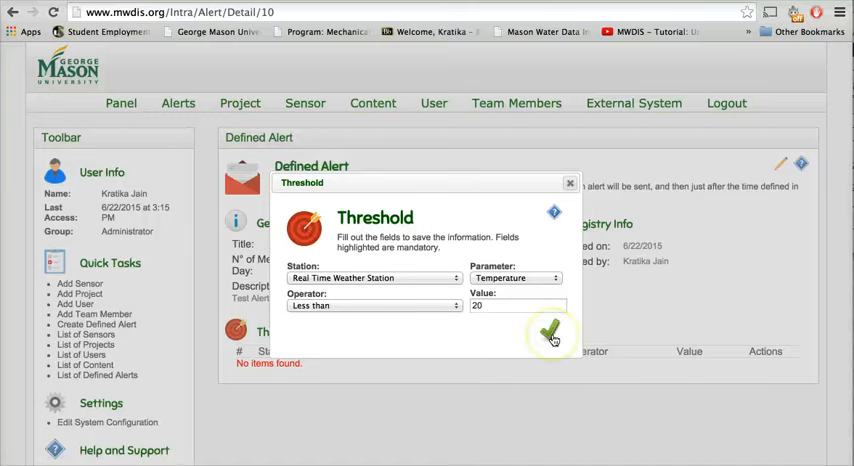
pyautogui.click(552, 333)
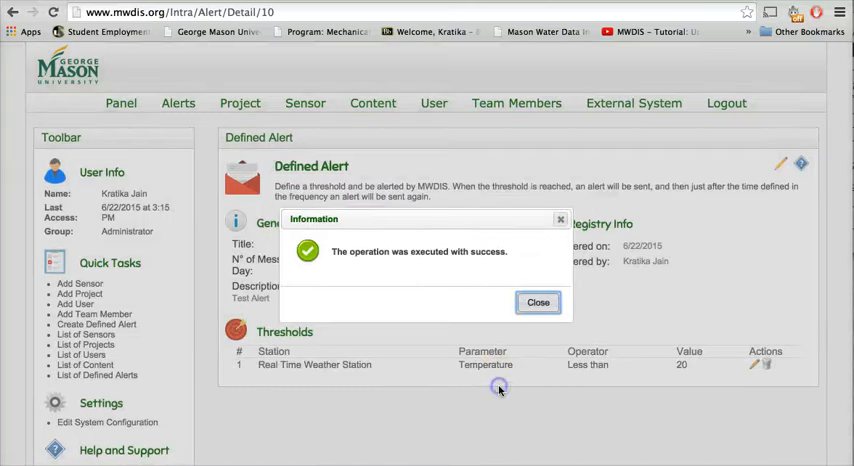
# - Dismiss the success notice, returning to Alert's details with its below-20 threshold
pyautogui.click(538, 302)
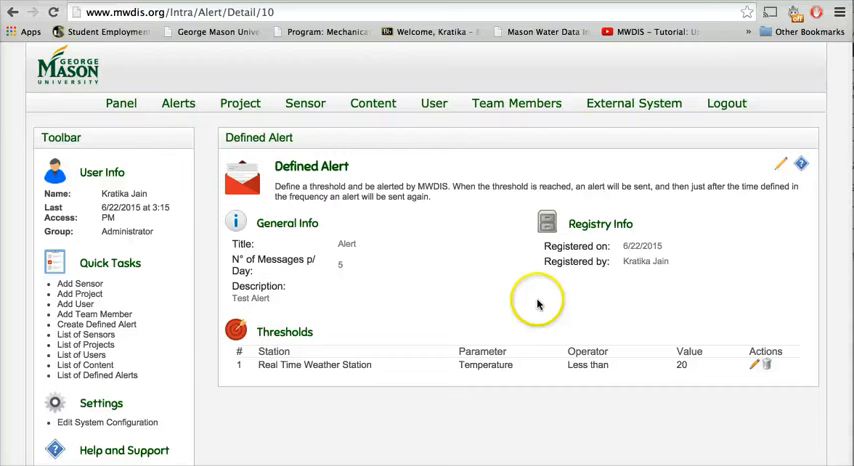
pyautogui.moveTo(255, 148)
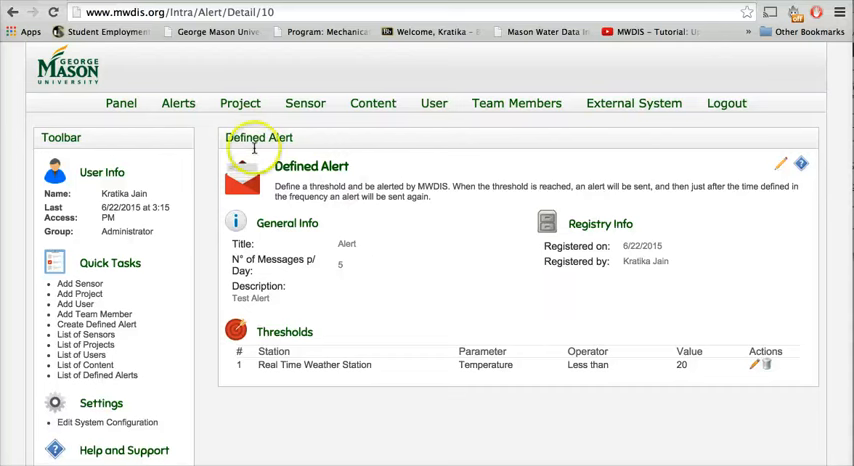
pyautogui.moveTo(370, 282)
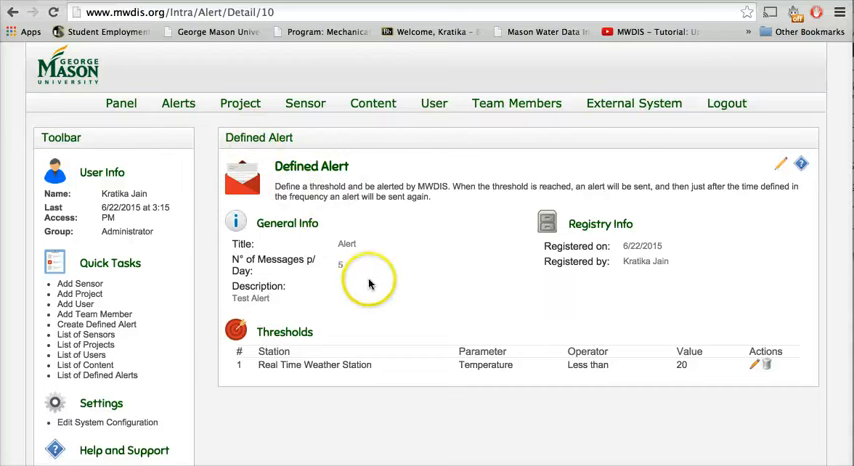
pyautogui.moveTo(425, 299)
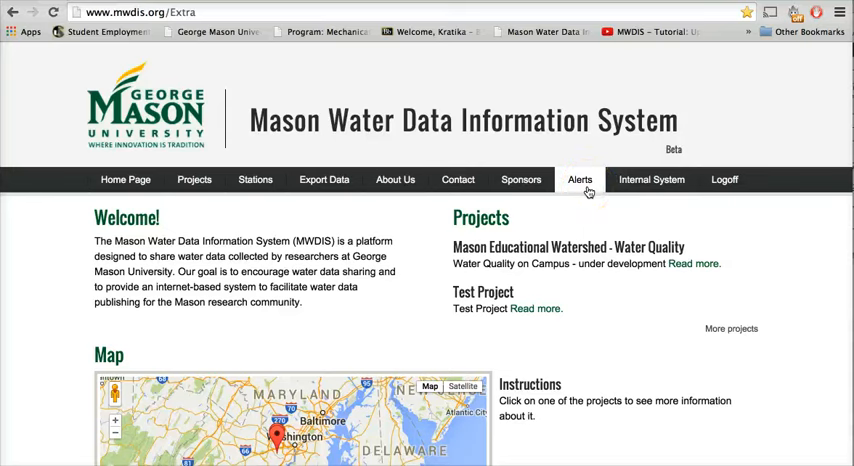
# - From the public warning systems page, subscribe to Alert with delivery by e-mail message
pyautogui.click(579, 179)
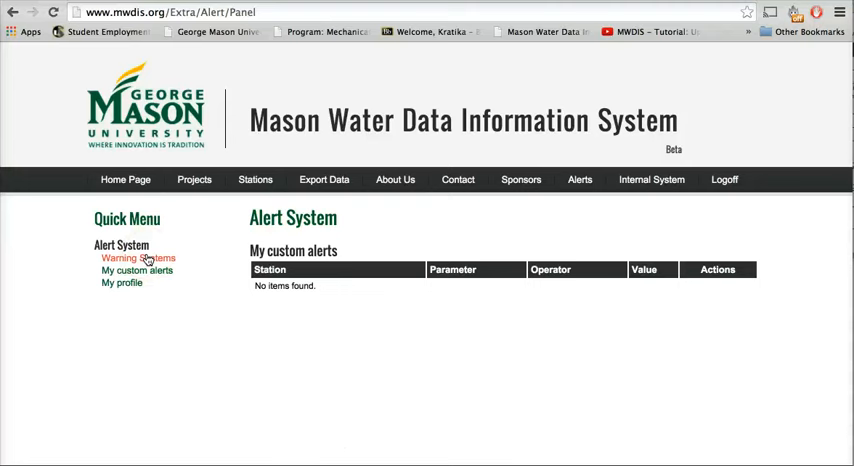
pyautogui.click(138, 258)
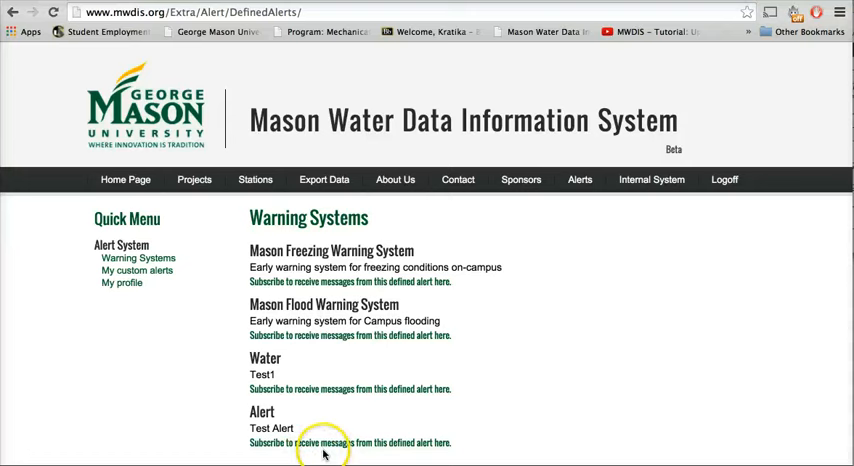
pyautogui.click(324, 442)
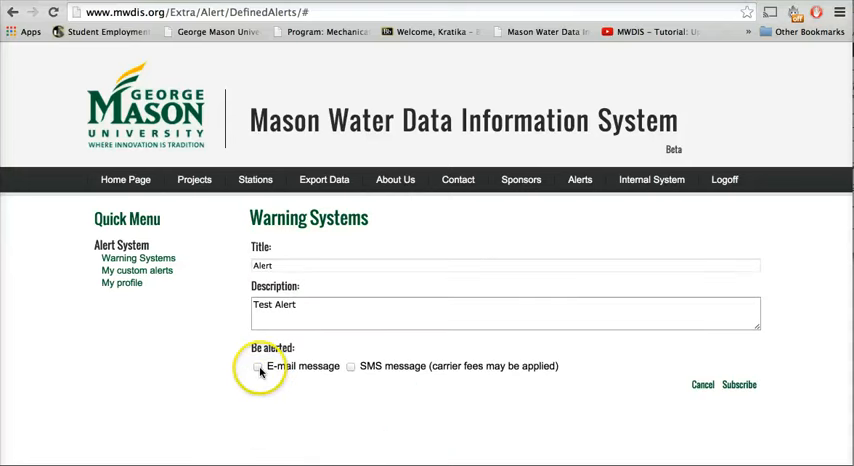
pyautogui.click(258, 366)
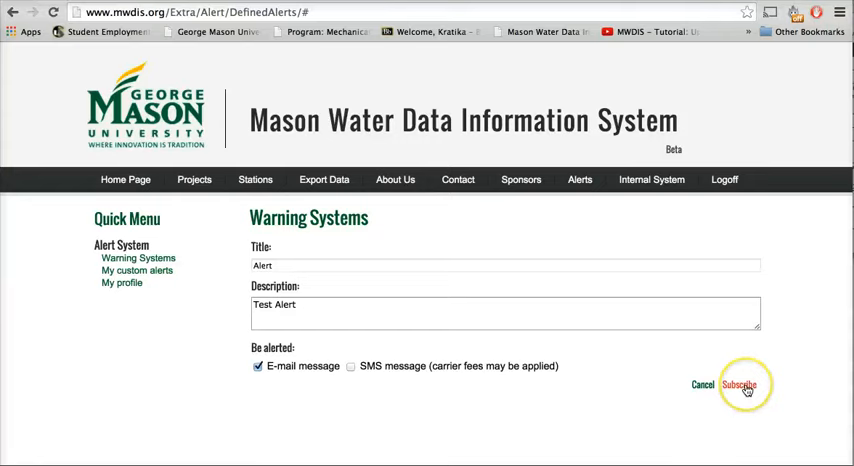
pyautogui.click(739, 384)
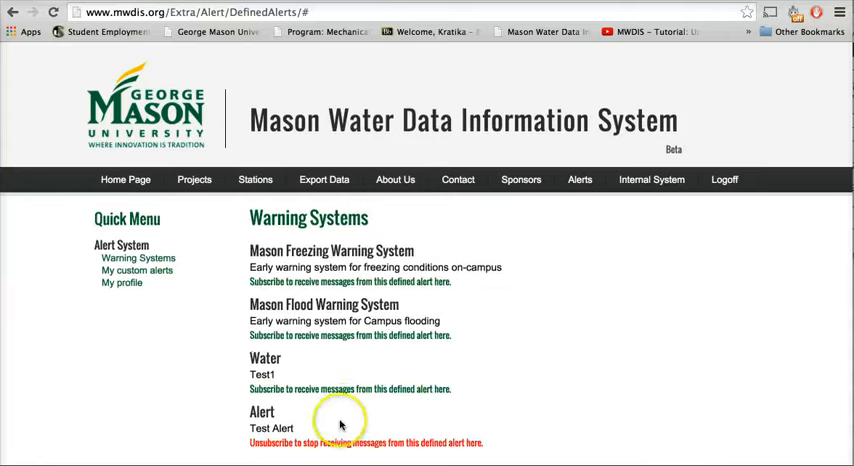
pyautogui.moveTo(175, 395)
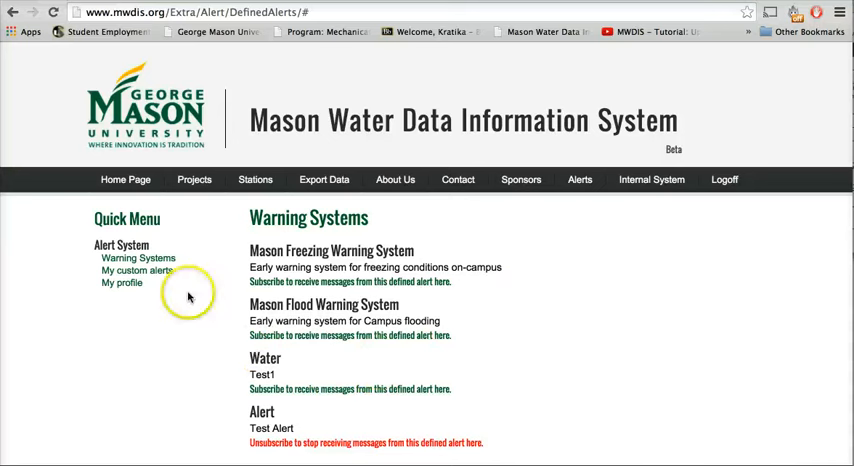
pyautogui.moveTo(197, 298)
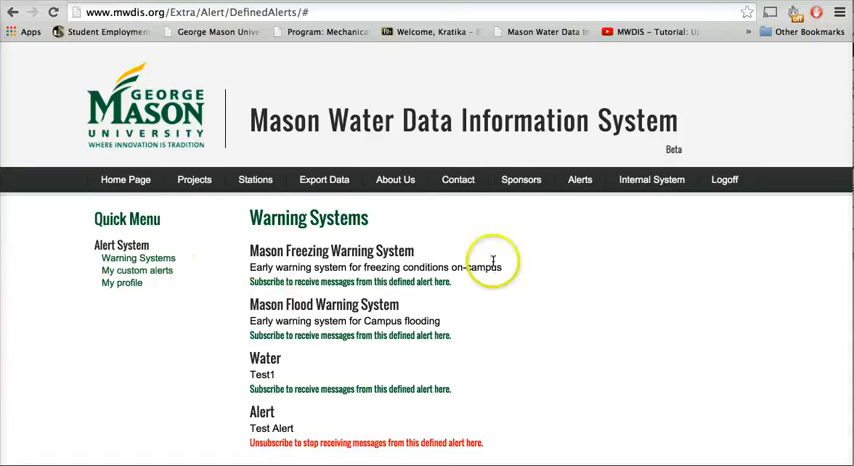
pyautogui.moveTo(194, 179)
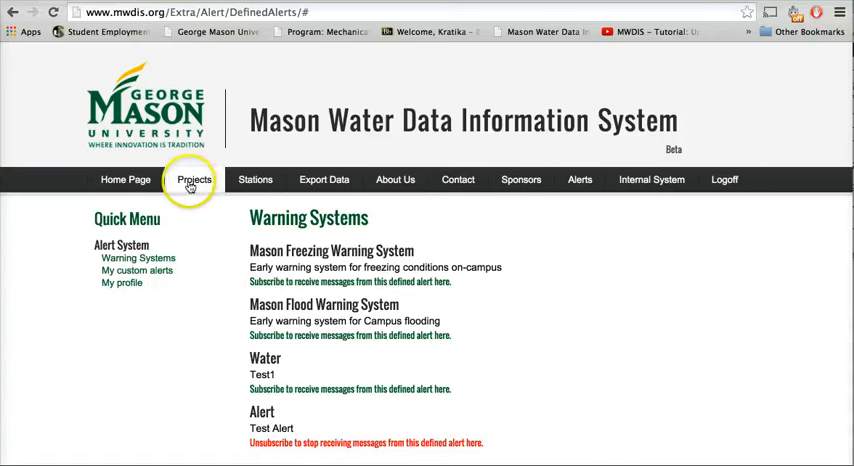
# - Navigate Projects to Hydrological Cycle and its Real Time Weather Station temperature chart
pyautogui.click(194, 179)
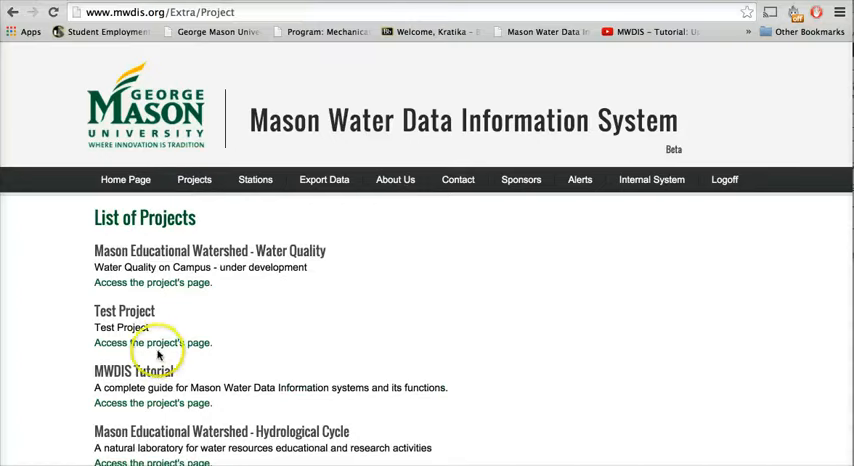
pyautogui.scroll(-3)
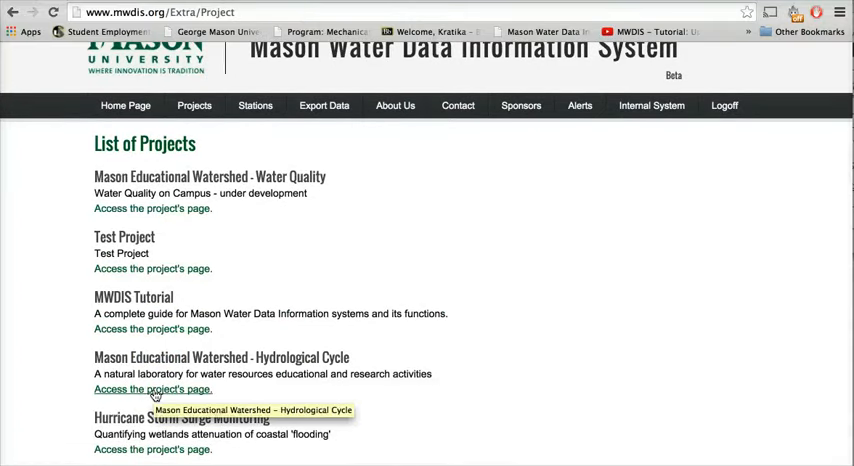
pyautogui.click(152, 389)
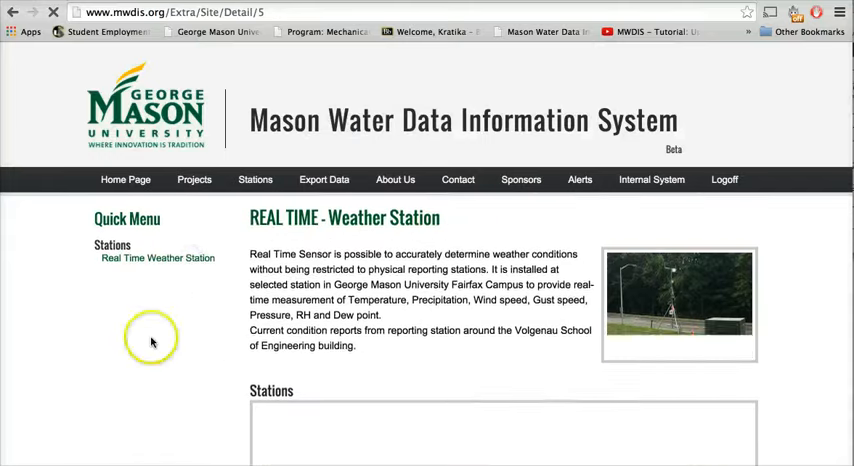
pyautogui.scroll(-3)
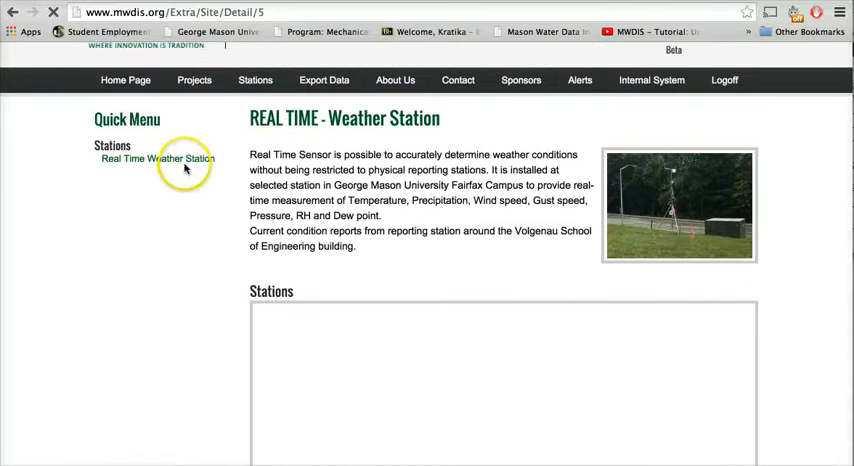
pyautogui.click(157, 158)
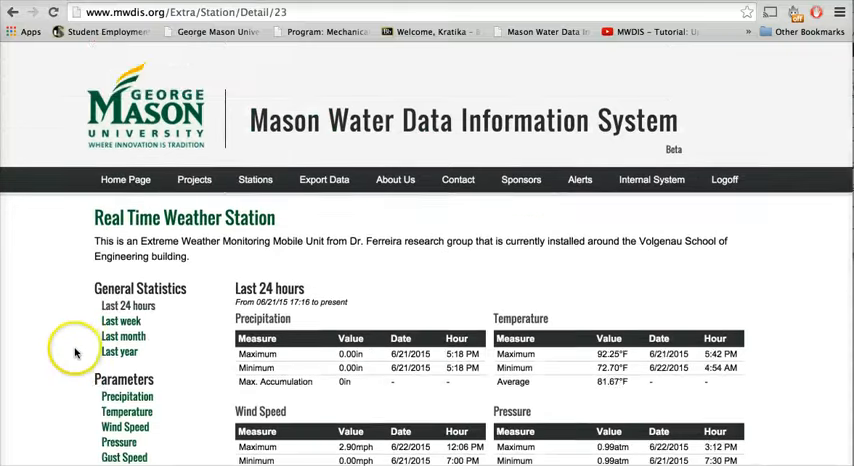
pyautogui.scroll(-3)
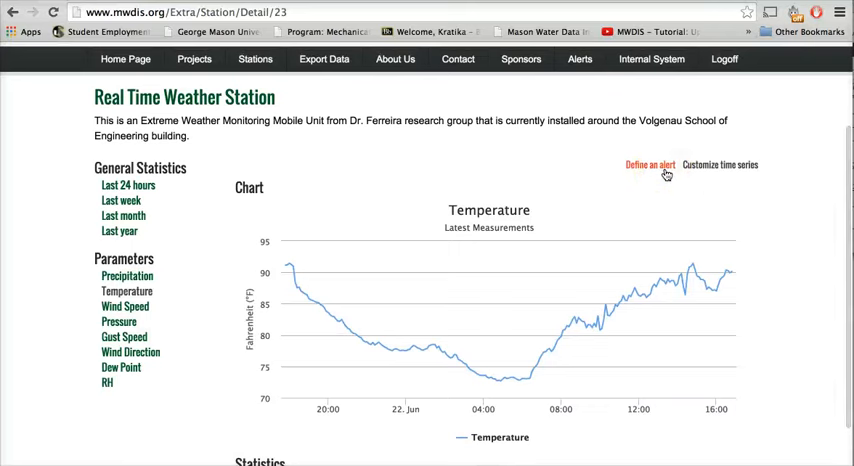
# - Set up a station alarm: temperature less than 25, every 24 hours, sent by e-mail
pyautogui.click(650, 164)
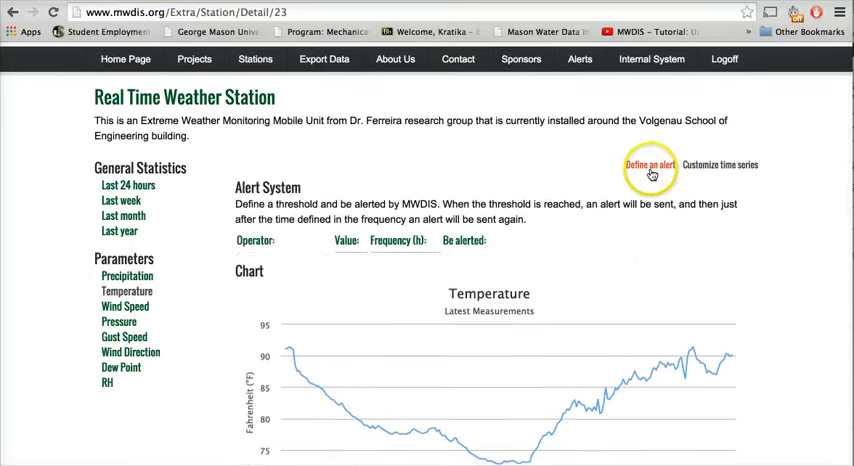
pyautogui.click(650, 164)
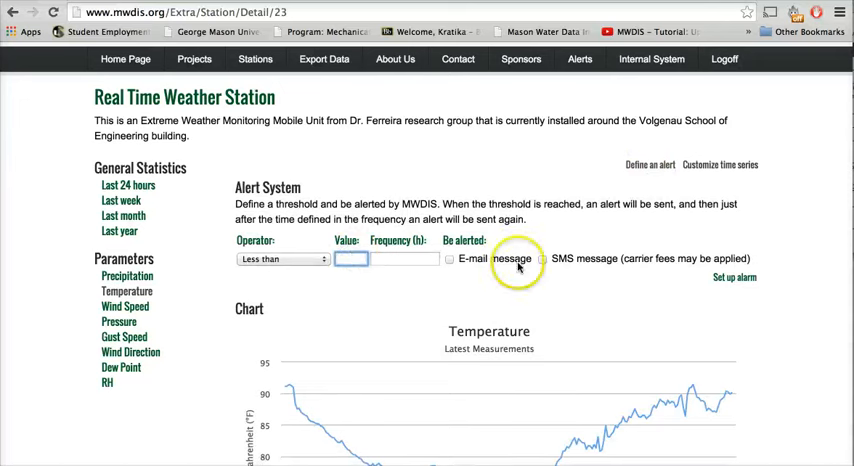
pyautogui.moveTo(490, 290)
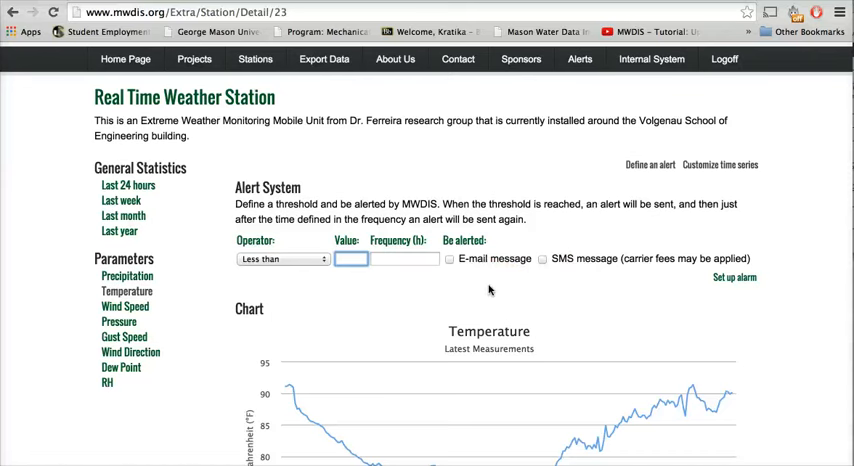
pyautogui.write('25')
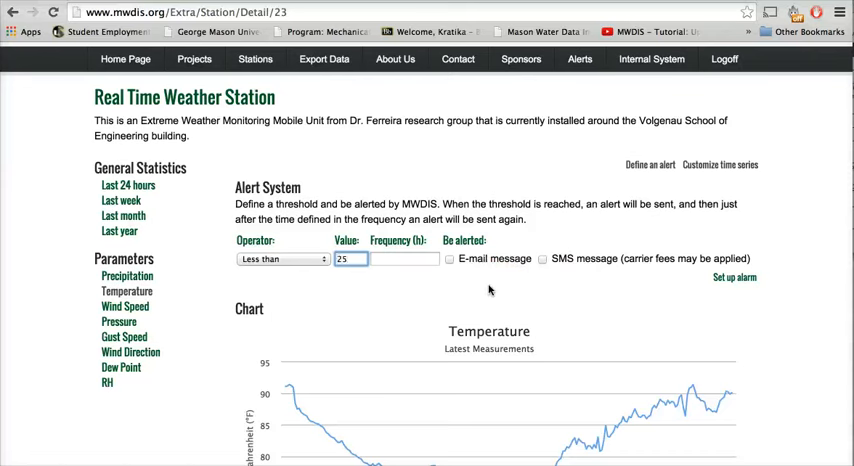
pyautogui.write('24')
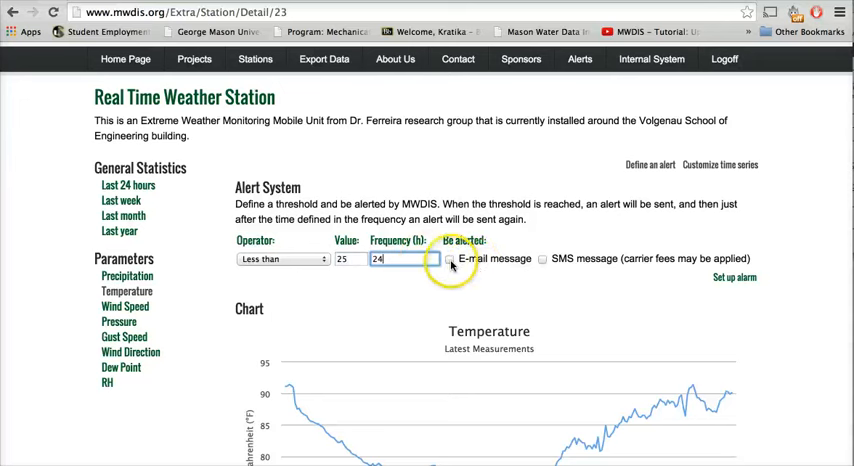
pyautogui.click(450, 259)
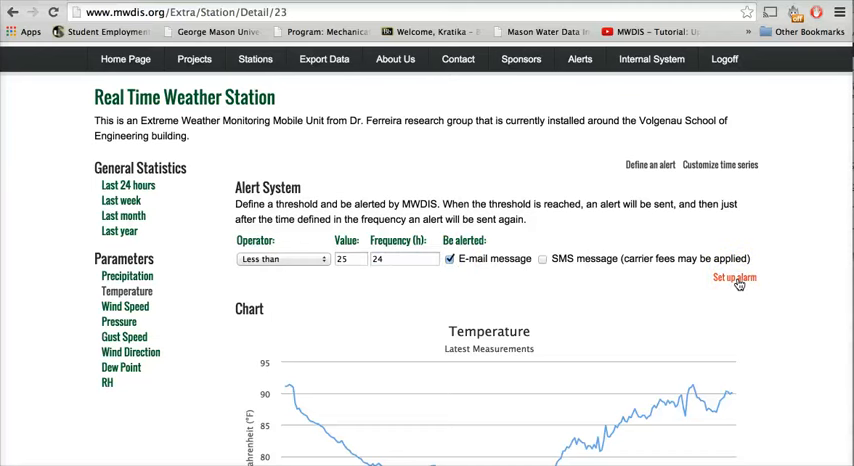
pyautogui.click(734, 277)
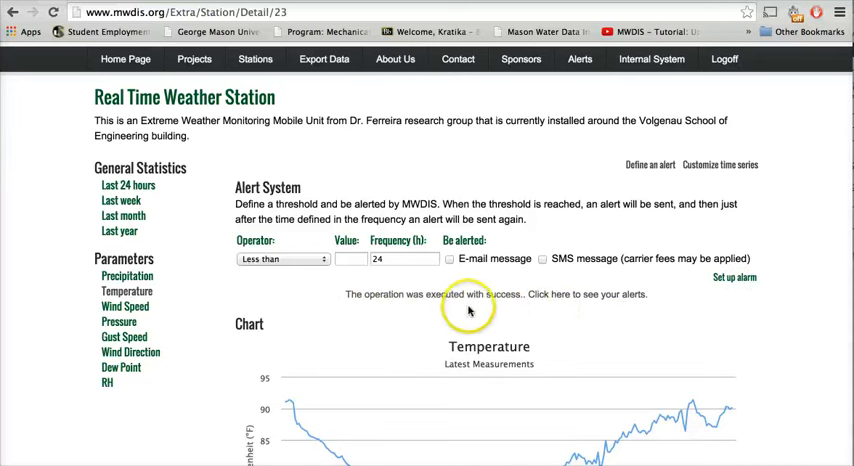
pyautogui.moveTo(532, 311)
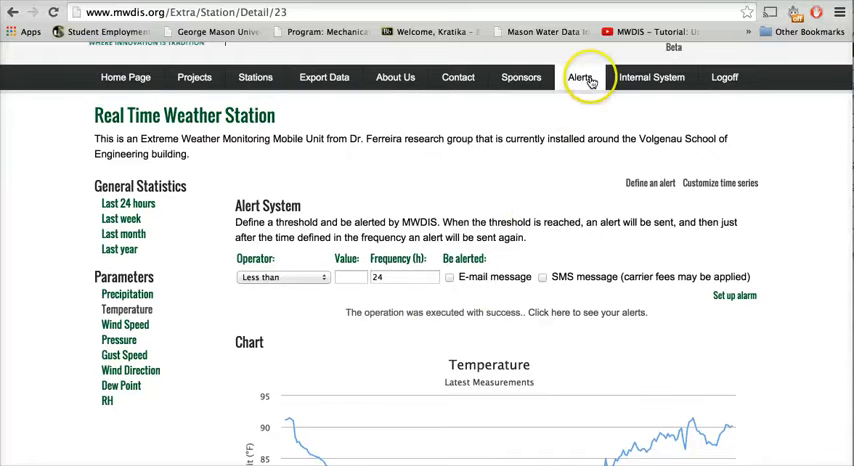
# - View My custom alerts listing Real Time Weather Station temperature less than 25°F
pyautogui.click(580, 77)
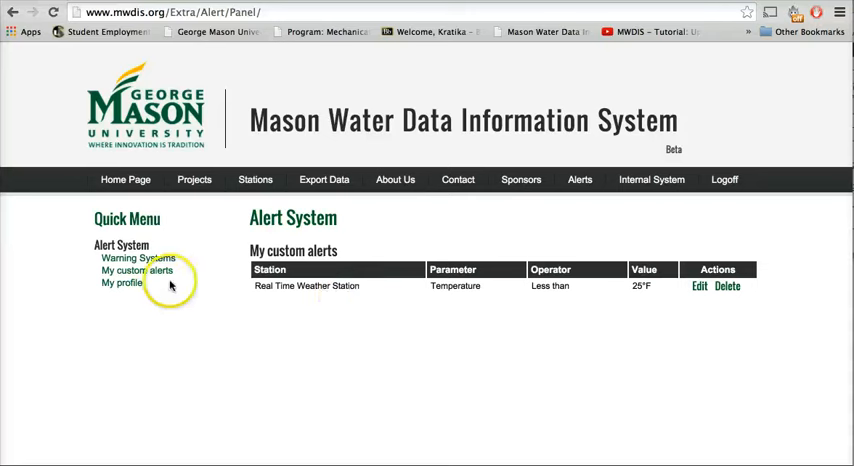
pyautogui.moveTo(728, 307)
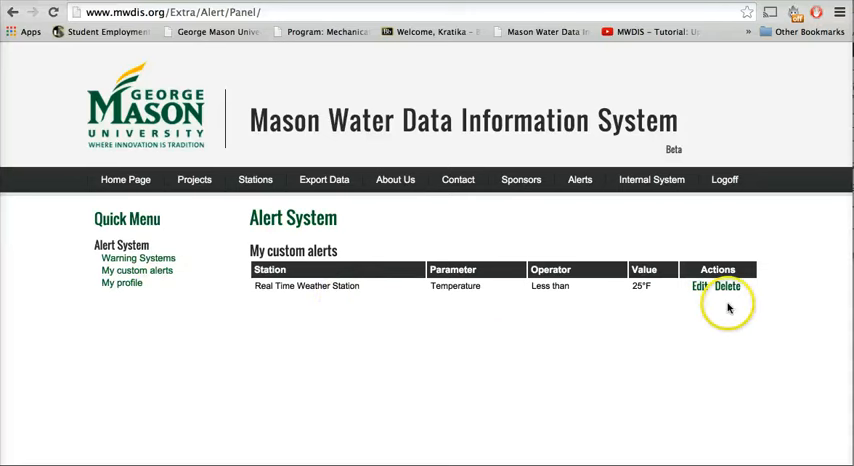
pyautogui.moveTo(400, 355)
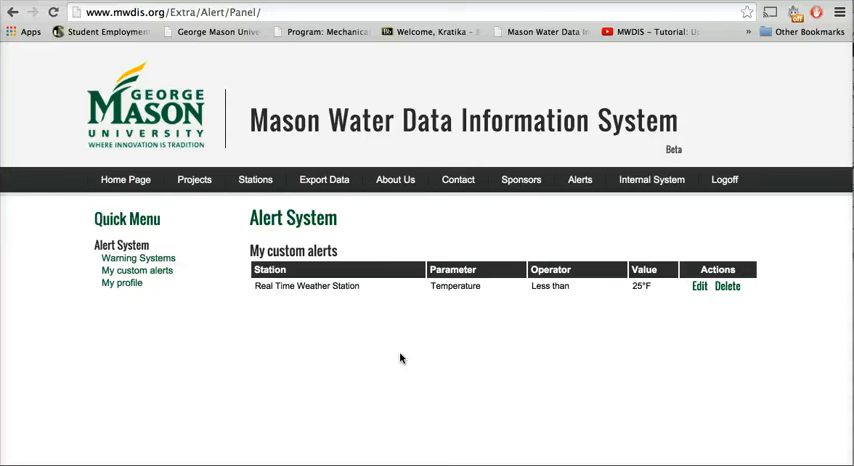
pyautogui.moveTo(352, 352)
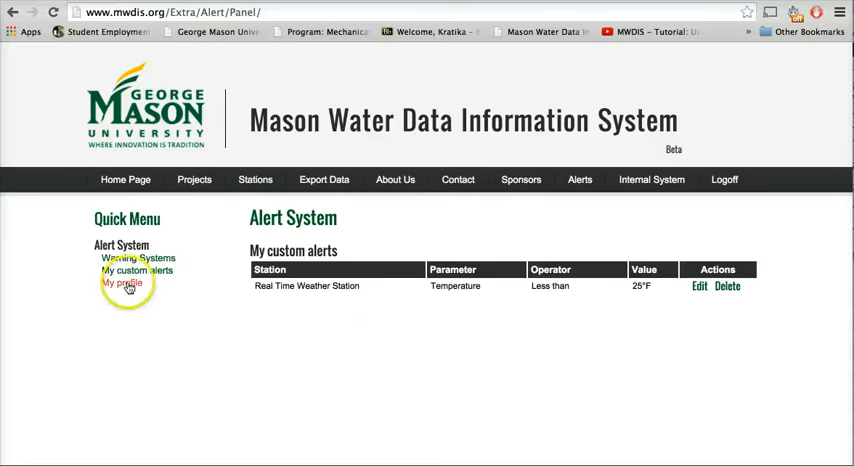
pyautogui.moveTo(588, 363)
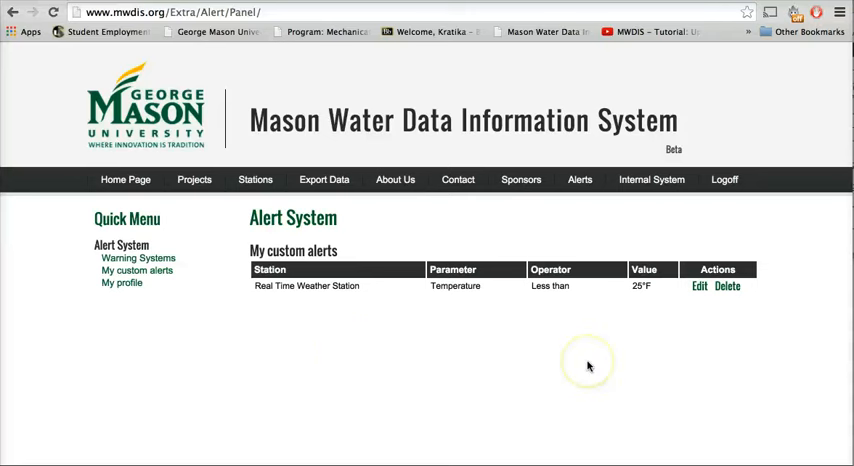